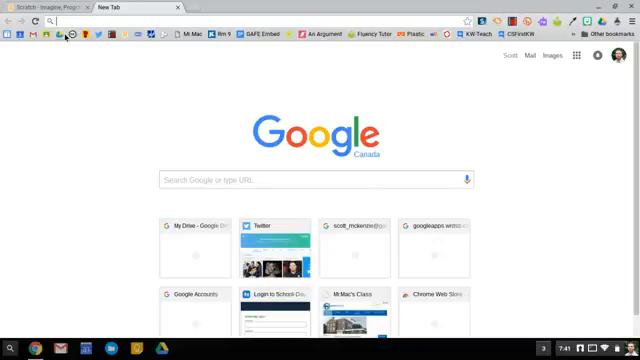
# Start a new untitled project from the Scratch website's Create link.
pyautogui.click(36, 10)
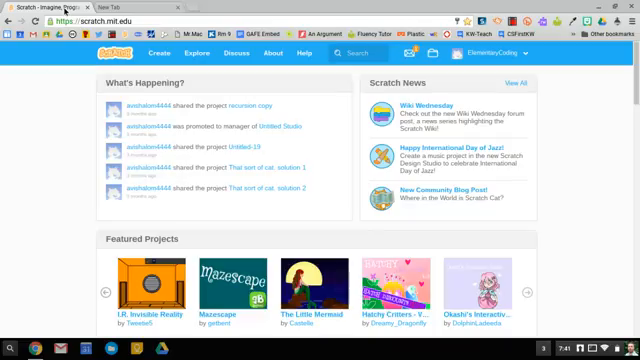
pyautogui.click(154, 54)
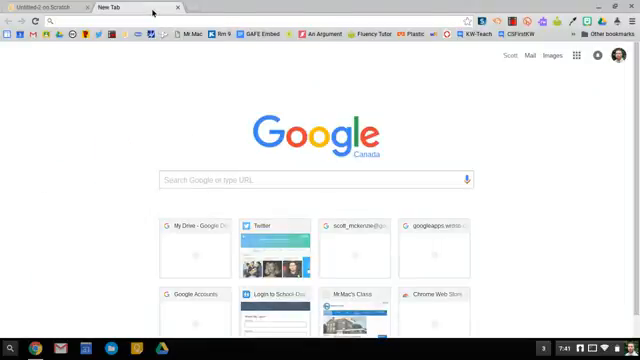
pyautogui.moveTo(100, 142)
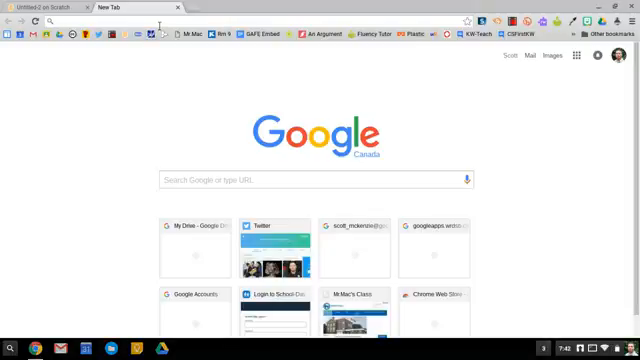
pyautogui.write('s2bot instructions chromebook')
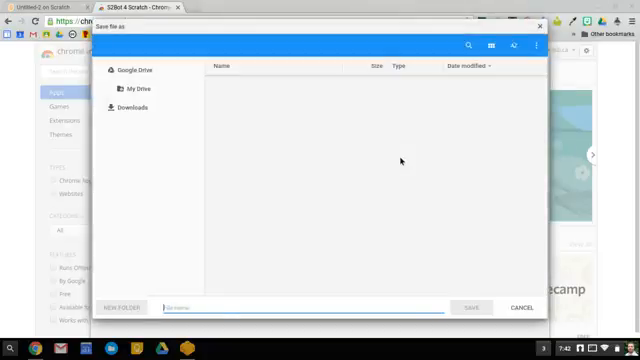
# Save the WeDo 1.0 template file into the Downloads folder.
pyautogui.click(128, 108)
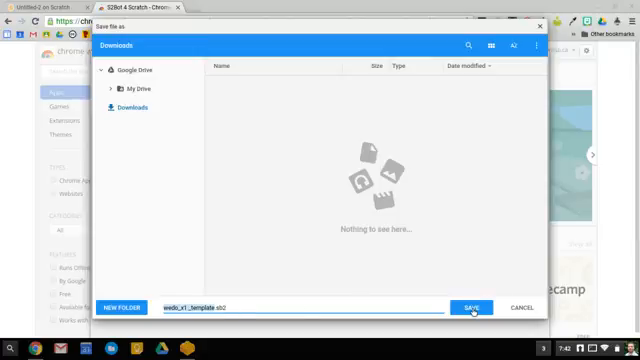
pyautogui.click(470, 308)
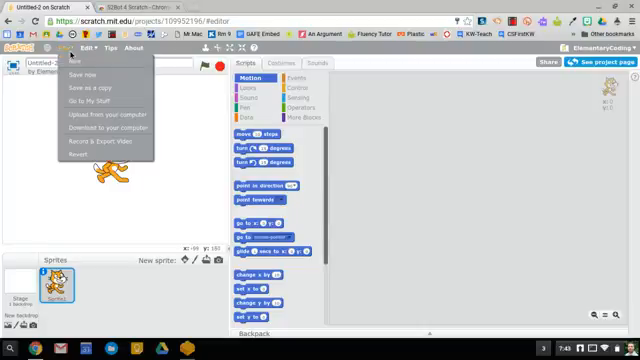
# Upload the downloaded WeDo template from the computer into the untitled project.
pyautogui.click(106, 114)
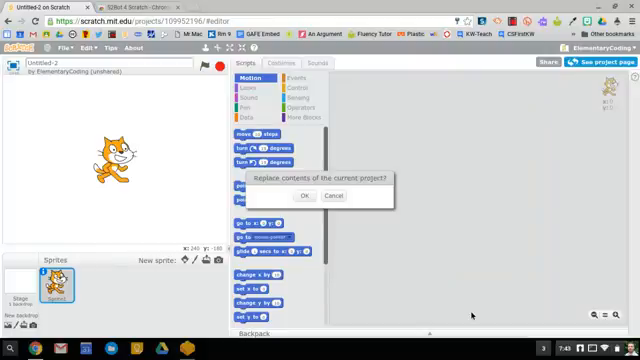
# Confirm replacing the project's contents with the WeDo template.
pyautogui.click(300, 196)
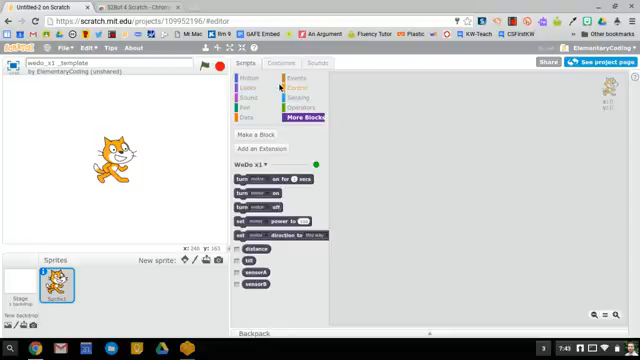
pyautogui.moveTo(262, 100)
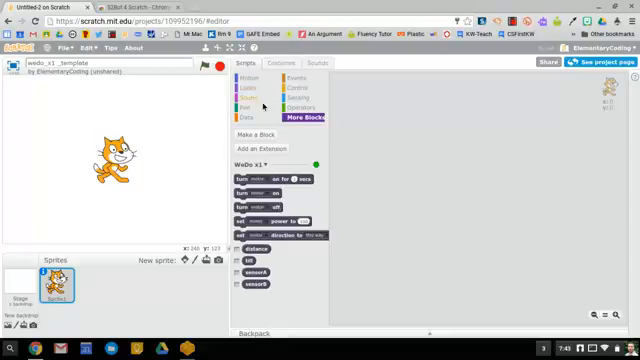